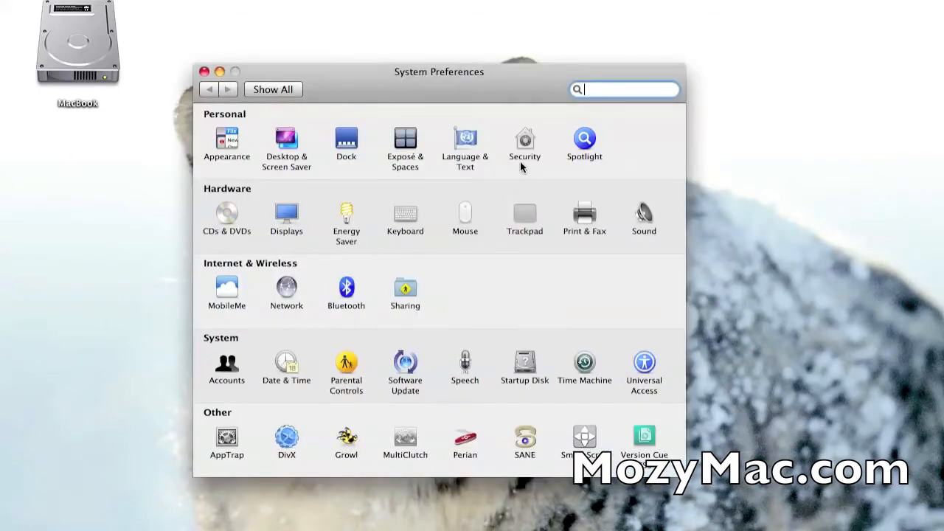
{"action": "mouse_move", "coordinate": [464, 137]}
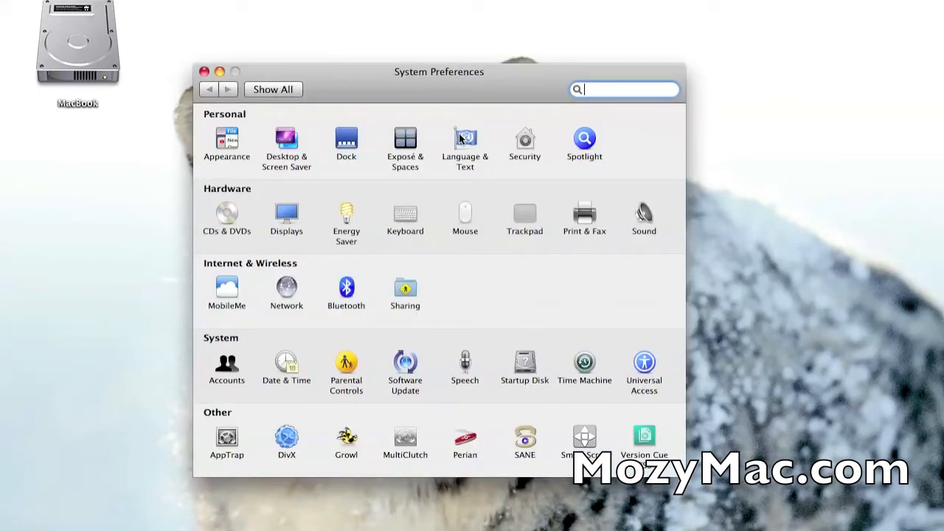
- Open the Language & Text pane from the Personal row of System Preferences
{"action": "left_click", "coordinate": [465, 144]}
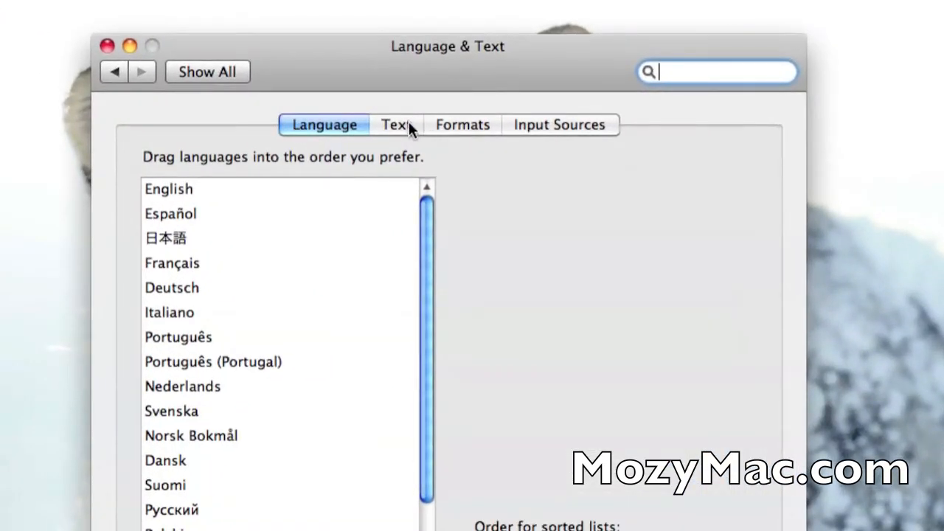
- Show the Text substitution list and scroll down to the typo corrections
{"action": "left_click", "coordinate": [396, 124]}
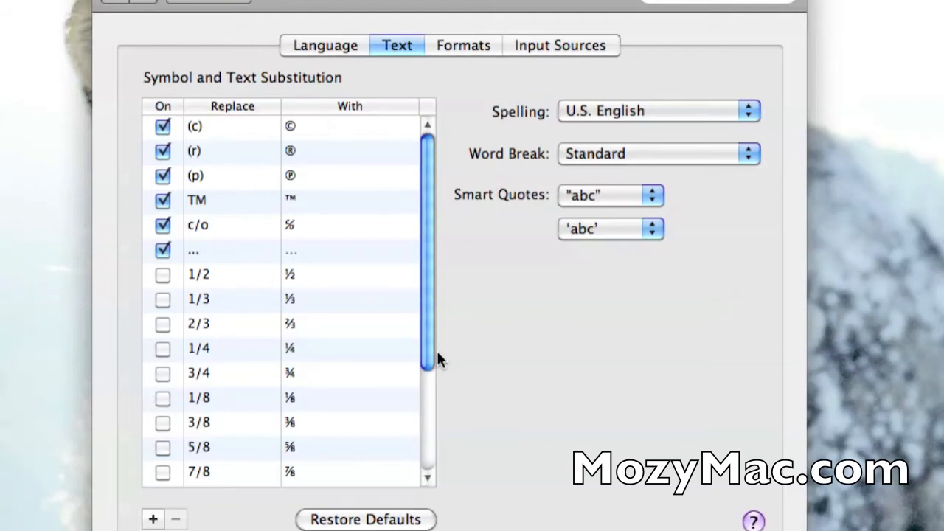
{"action": "mouse_move", "coordinate": [380, 336]}
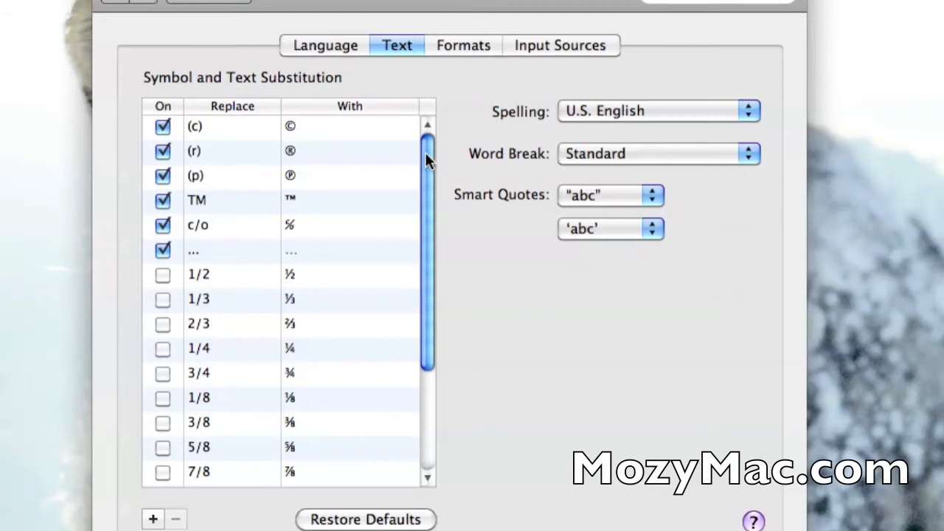
{"action": "scroll", "scroll_direction": "down", "scroll_amount": 3}
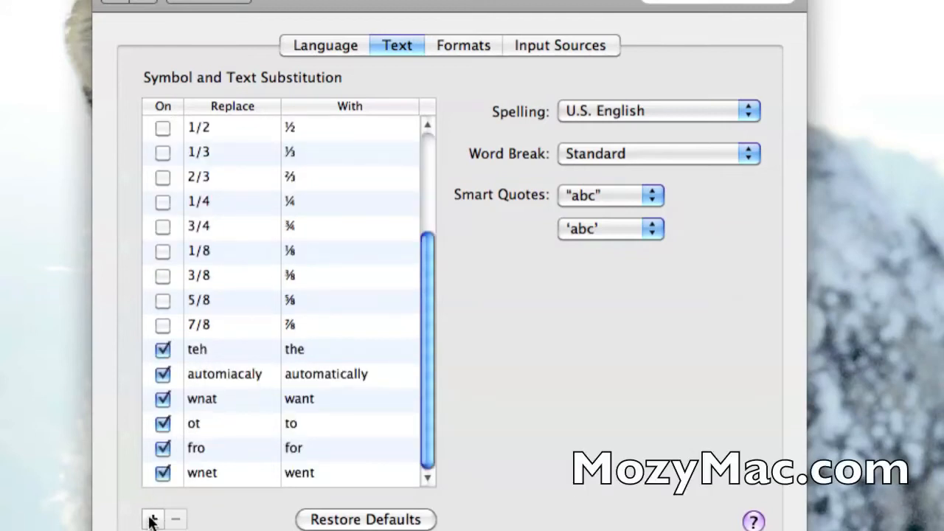
- Add an enabled substitution entry replacing 'snet' with 'sent'
{"action": "left_click", "coordinate": [154, 519]}
{"action": "type", "text": "snet"}
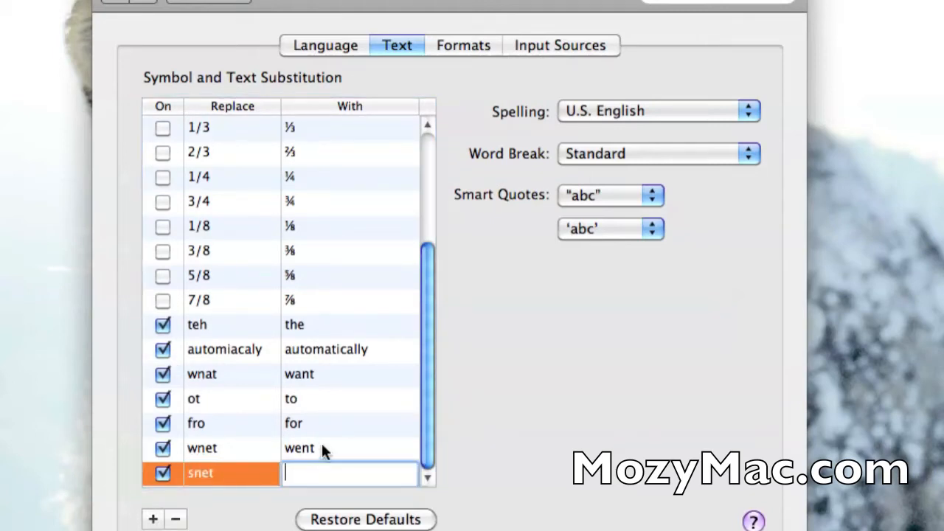
{"action": "type", "text": "sent"}
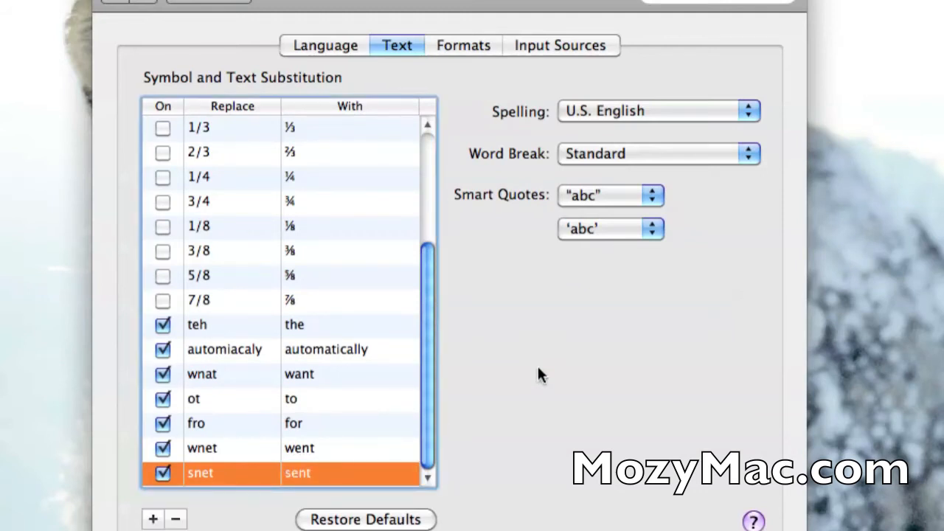
{"action": "mouse_move", "coordinate": [258, 450]}
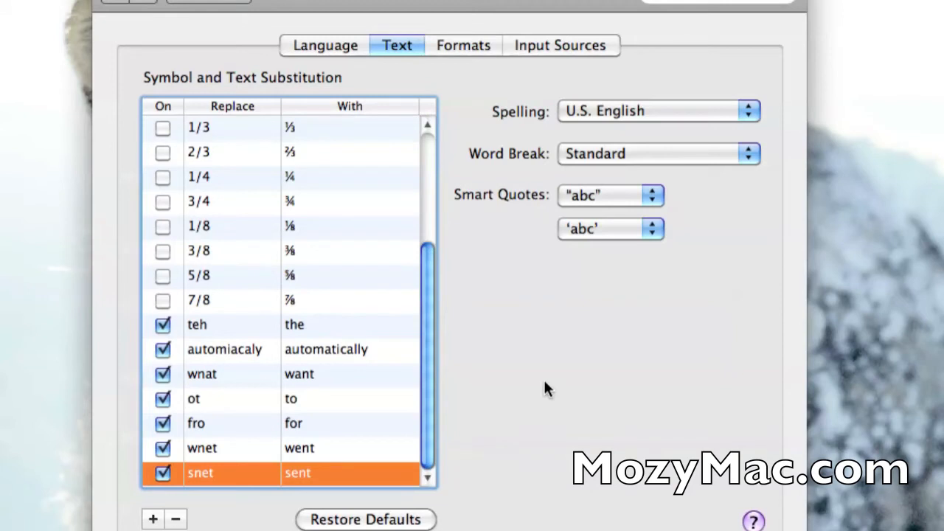
{"action": "mouse_move", "coordinate": [536, 337]}
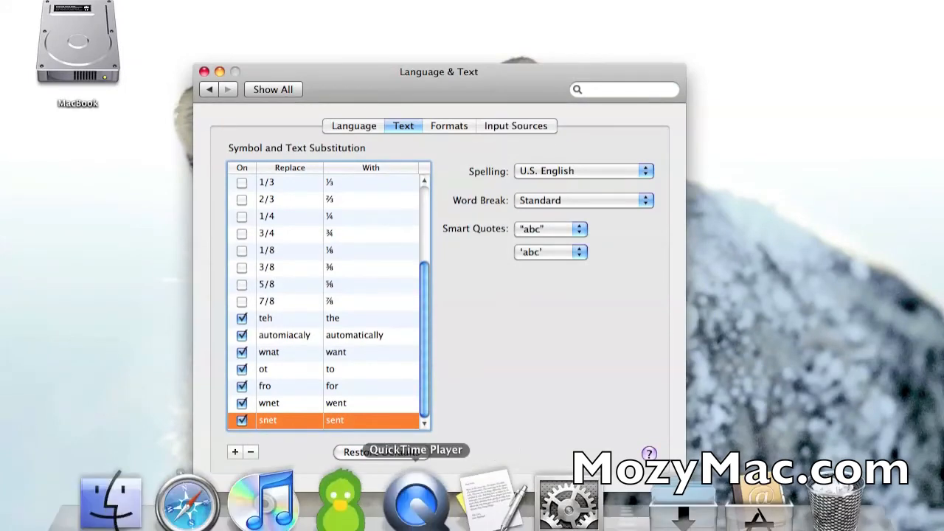
- Close System Preferences and bring Safari's forum thread with its reply box to the front
{"action": "left_click", "coordinate": [205, 71]}
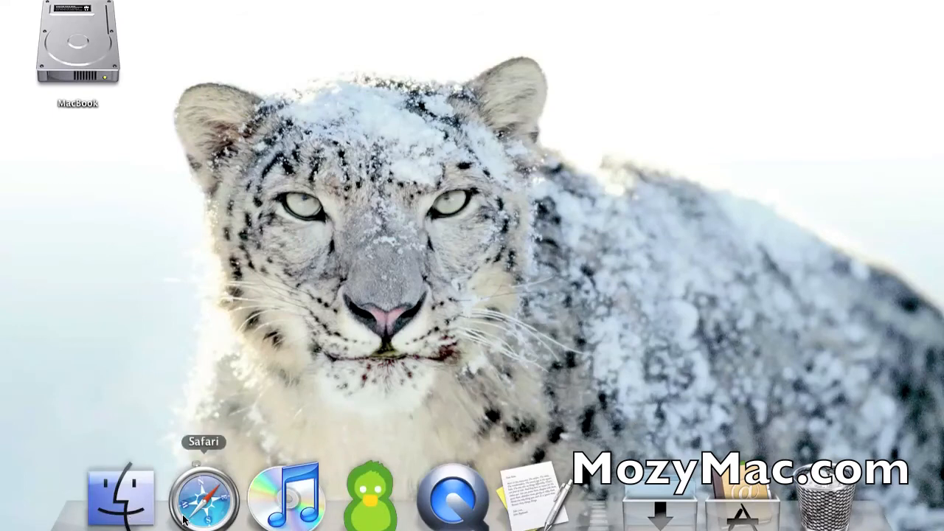
{"action": "left_click", "coordinate": [204, 499]}
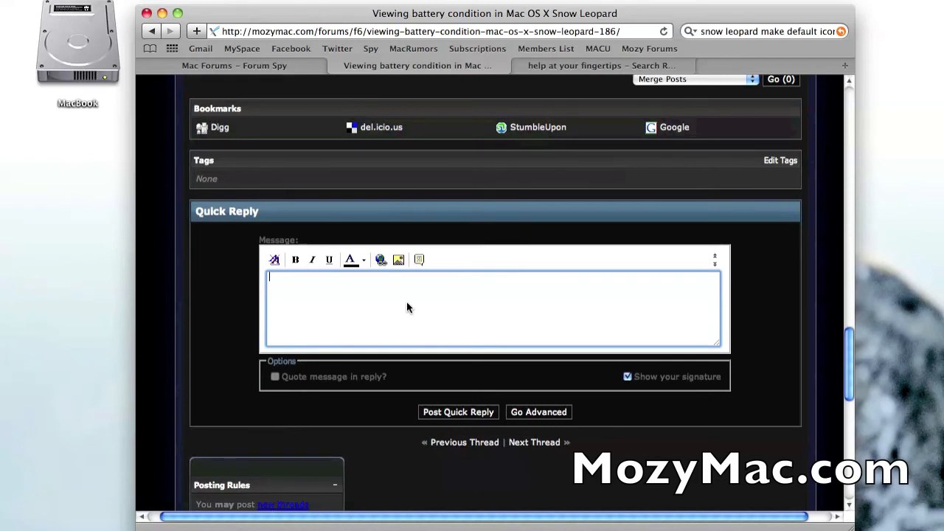
- Enable Substitutions > Text Replacement from the Quick Reply box context menu
{"action": "right_click", "coordinate": [411, 308]}
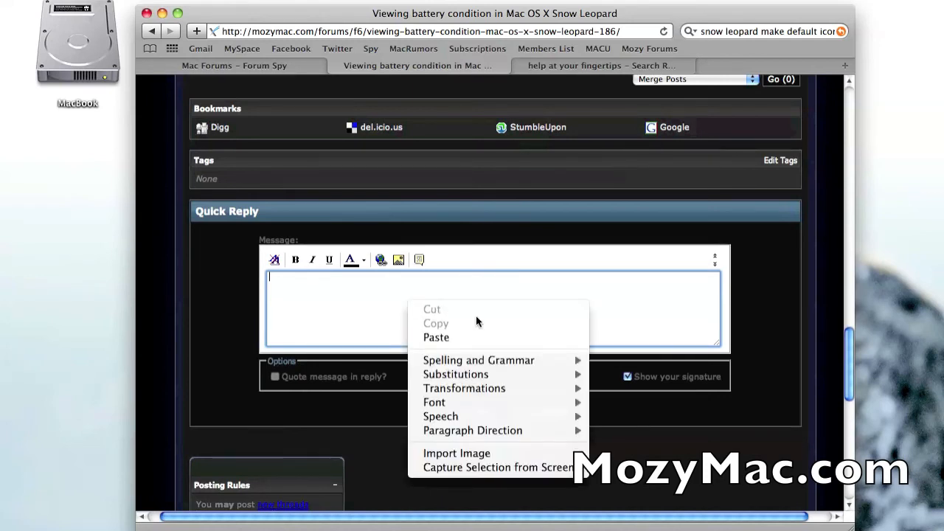
{"action": "mouse_move", "coordinate": [455, 375]}
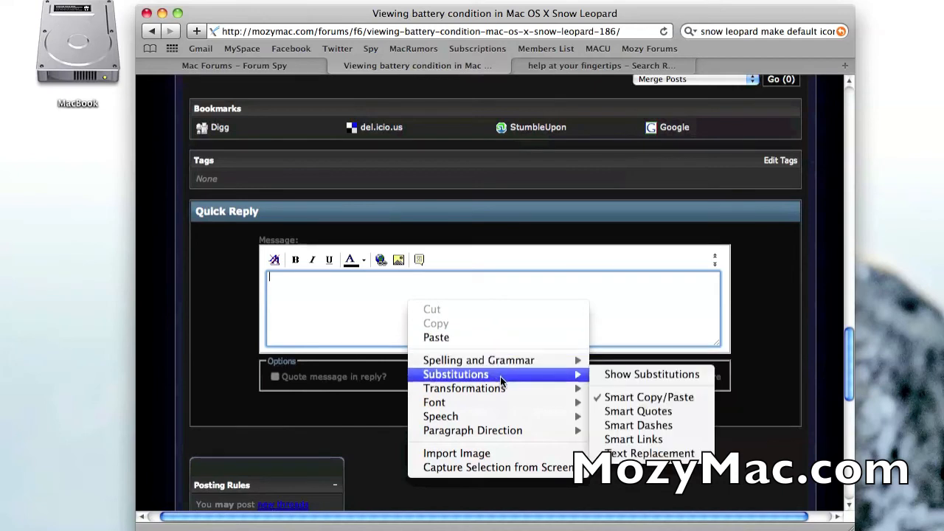
{"action": "mouse_move", "coordinate": [534, 384]}
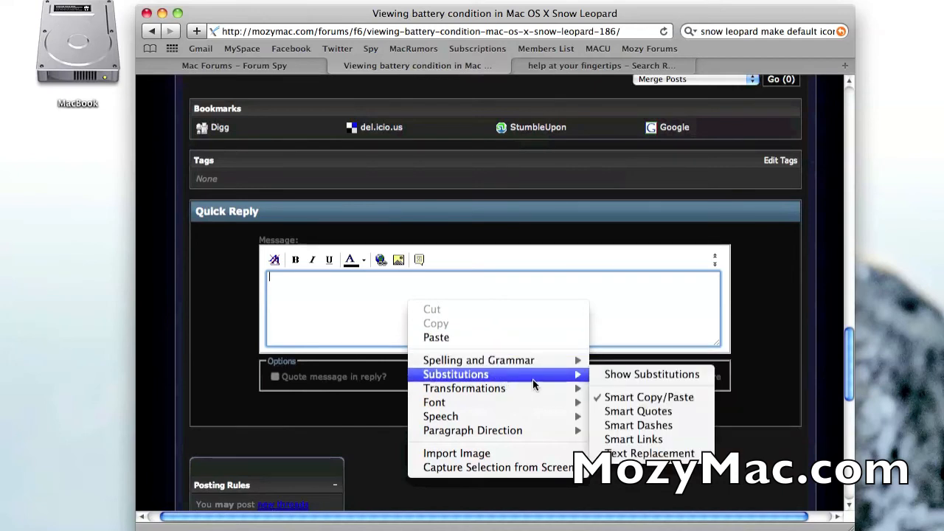
{"action": "mouse_move", "coordinate": [637, 410]}
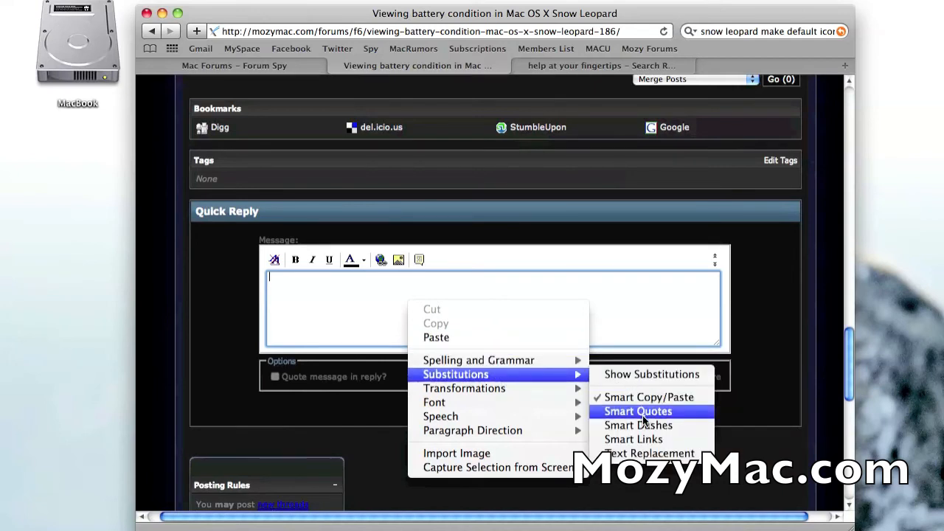
{"action": "mouse_move", "coordinate": [650, 453]}
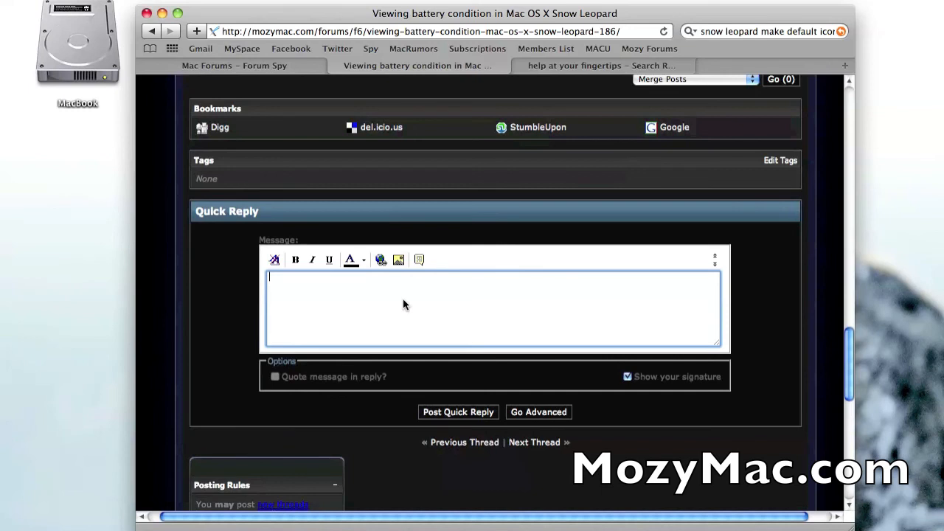
- Type 'snet' in the reply box and confirm it is auto-replaced with 'sent'
{"action": "type", "text": "sn"}
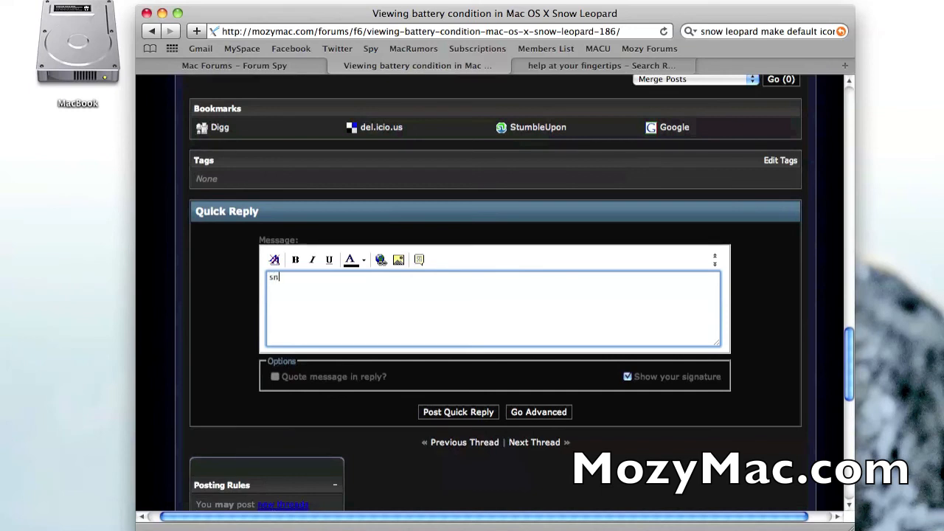
{"action": "type", "text": "et"}
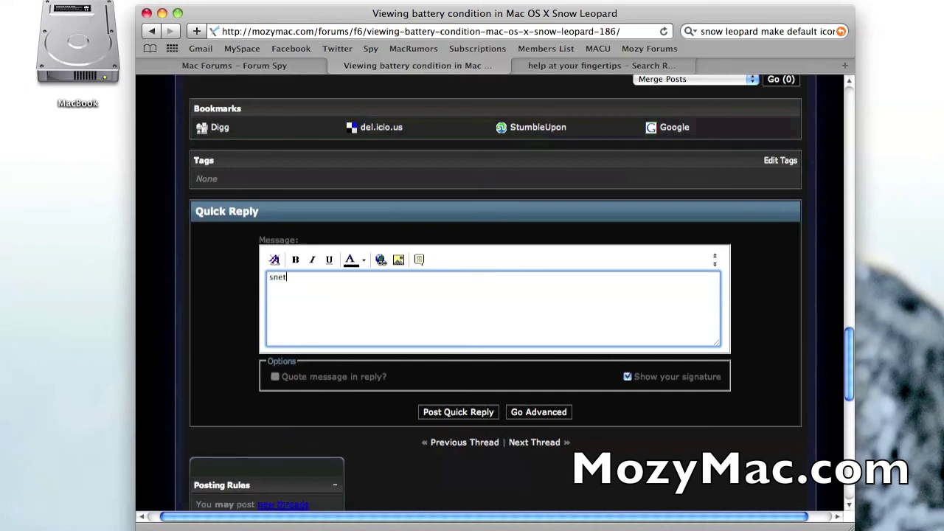
{"action": "type", "text": "sent"}
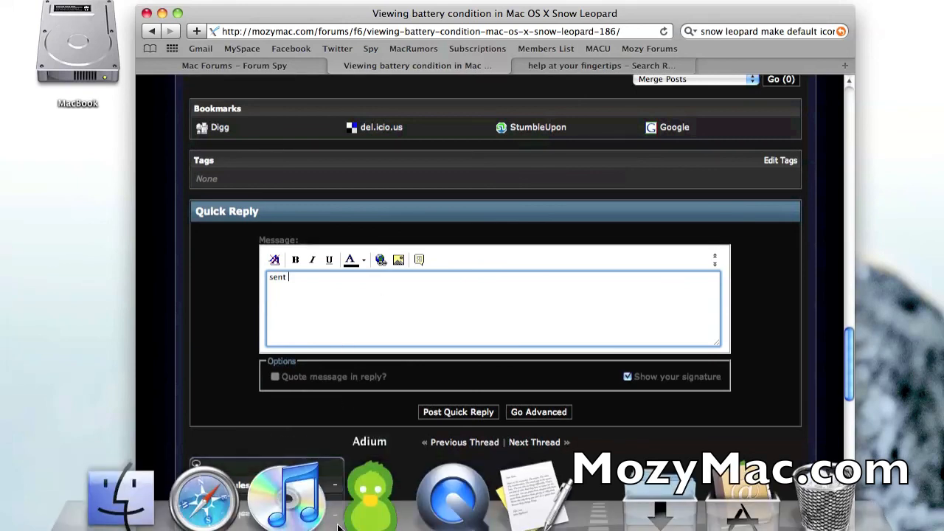
{"action": "mouse_move", "coordinate": [288, 498]}
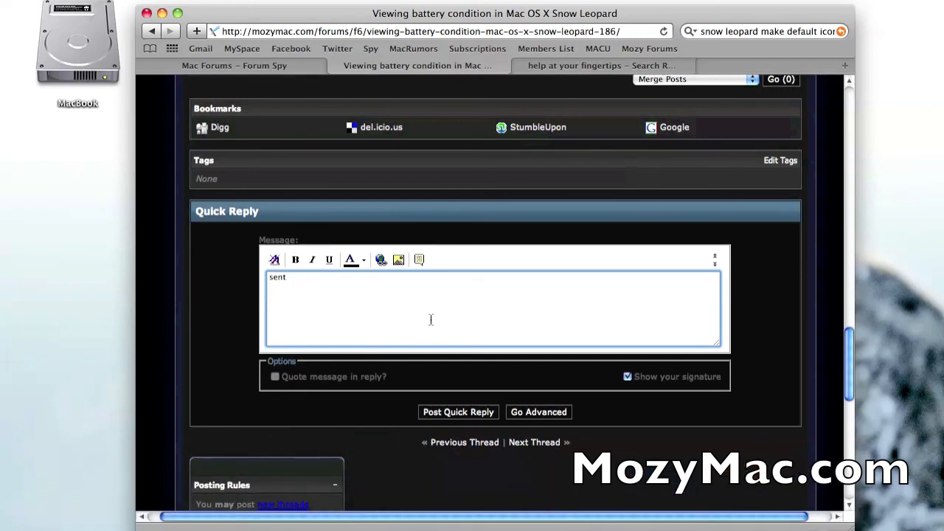
{"action": "right_click", "coordinate": [430, 320]}
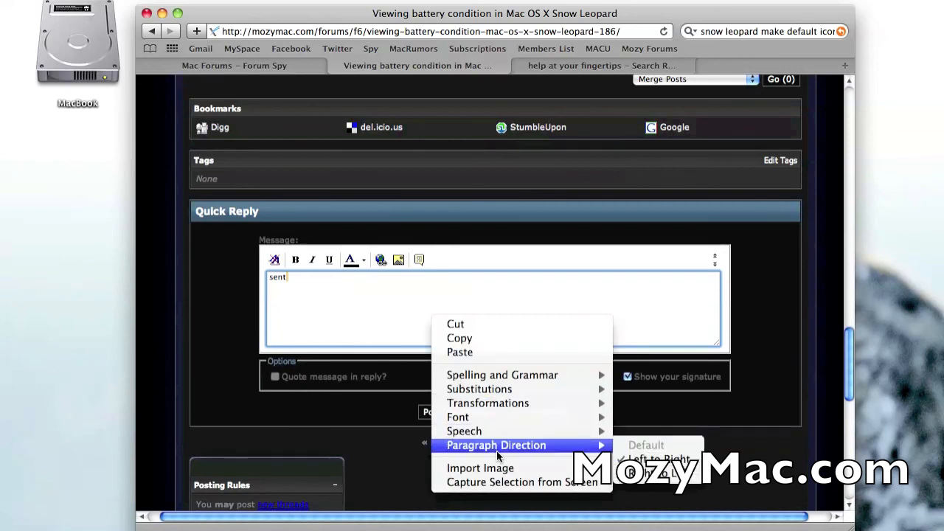
{"action": "mouse_move", "coordinate": [480, 390]}
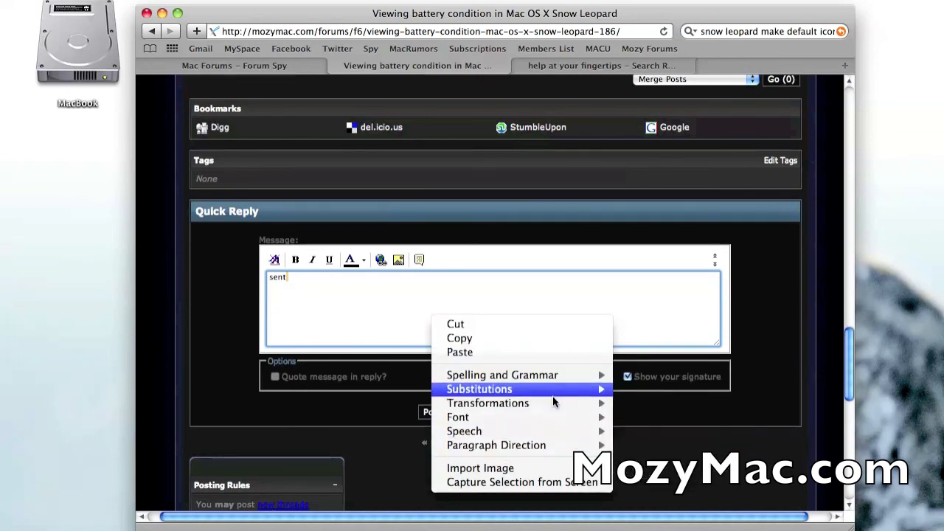
{"action": "mouse_move", "coordinate": [479, 389]}
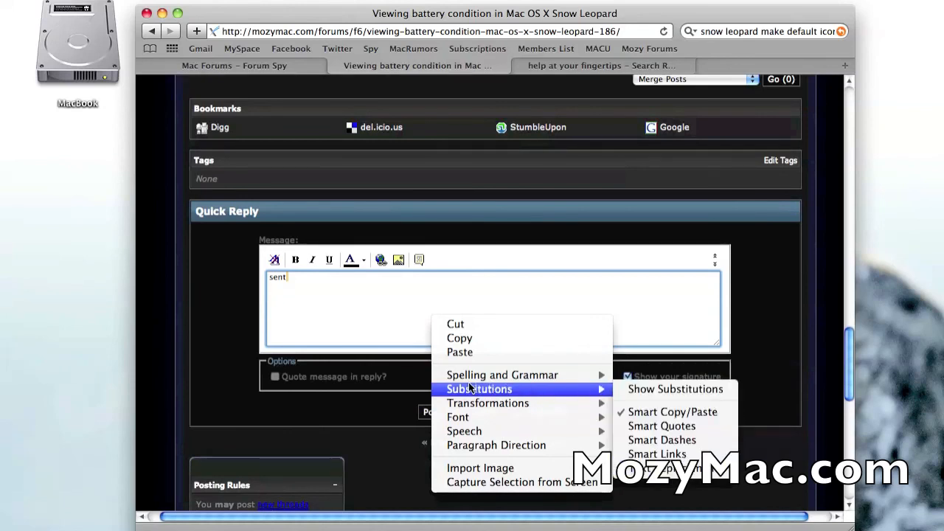
{"action": "left_click", "coordinate": [528, 295]}
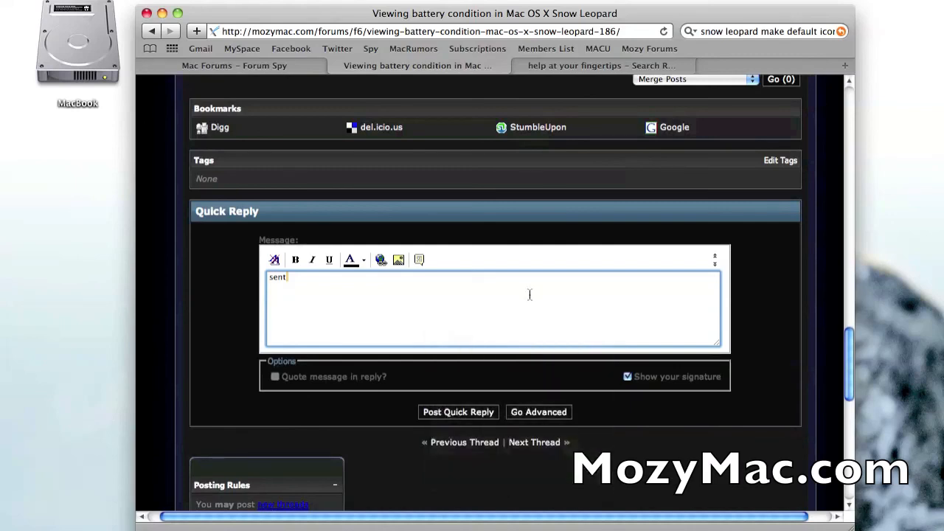